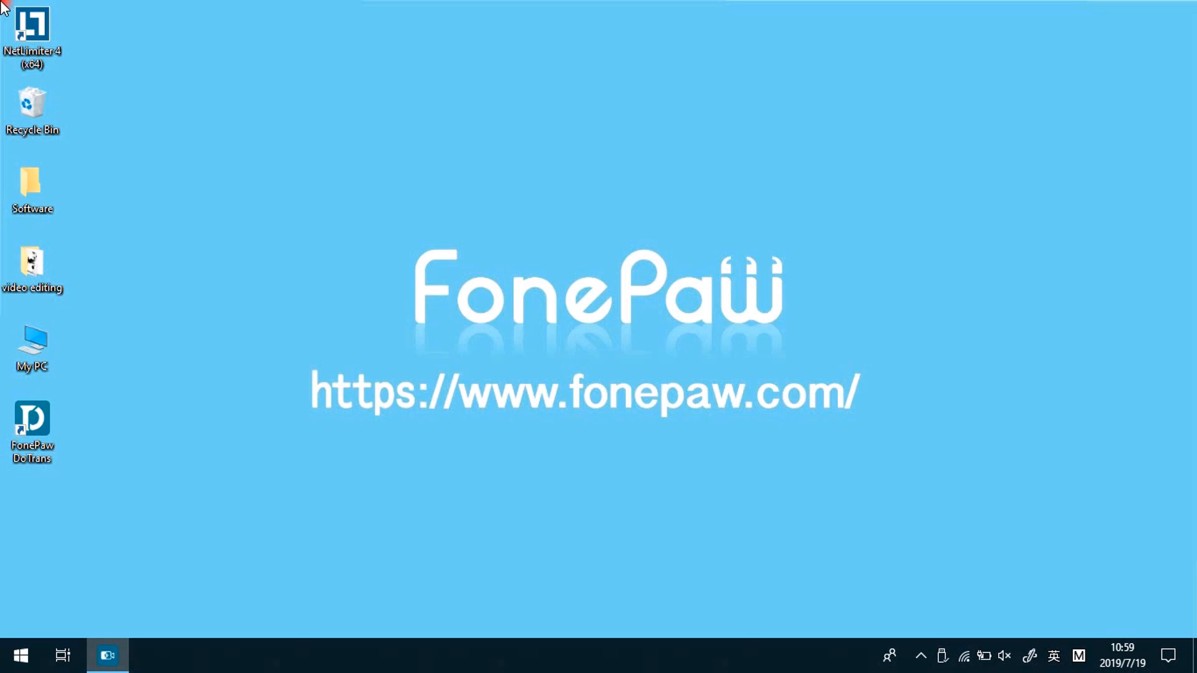
- Start FonePaw DoTrans from its desktop shortcut
left_click(32, 431)
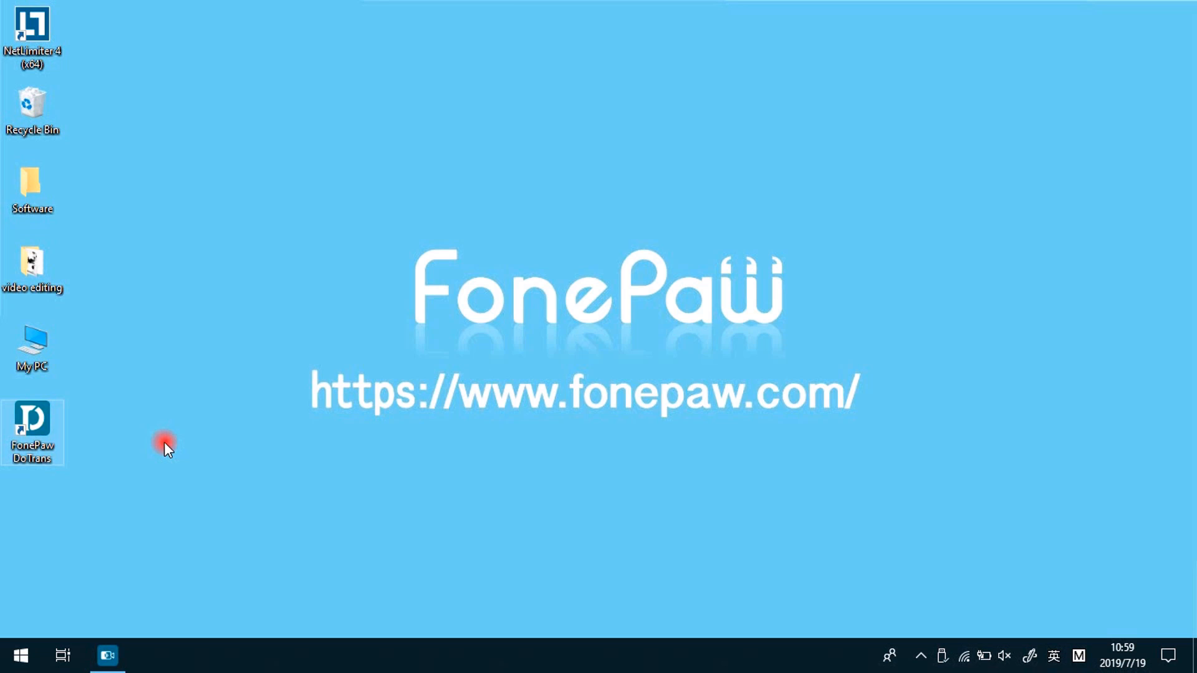
double_click(32, 427)
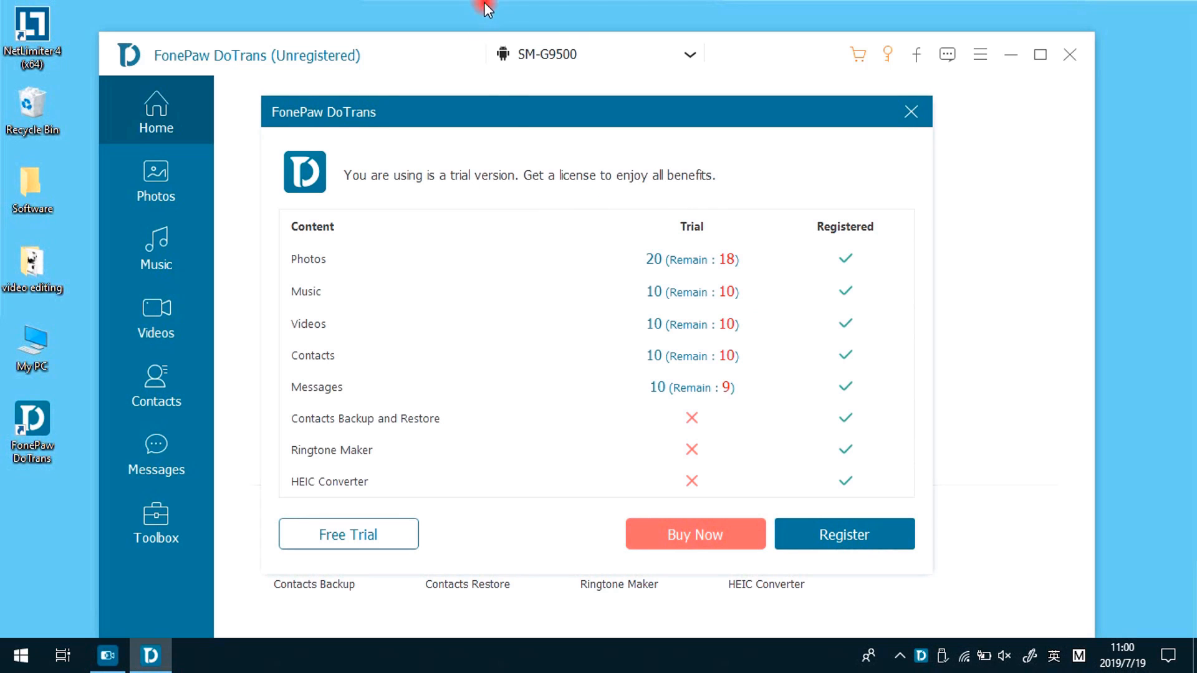
mouse_move(707, 282)
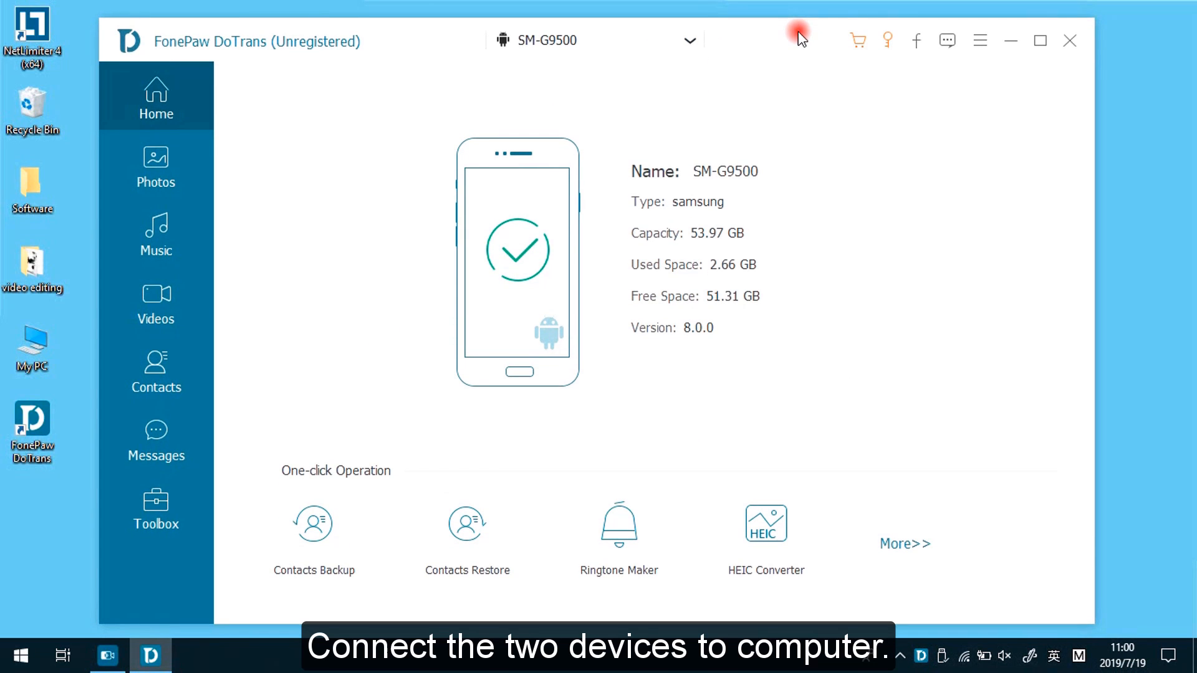
- Select the iPhone as the device and browse its Music and Photos
left_click(688, 40)
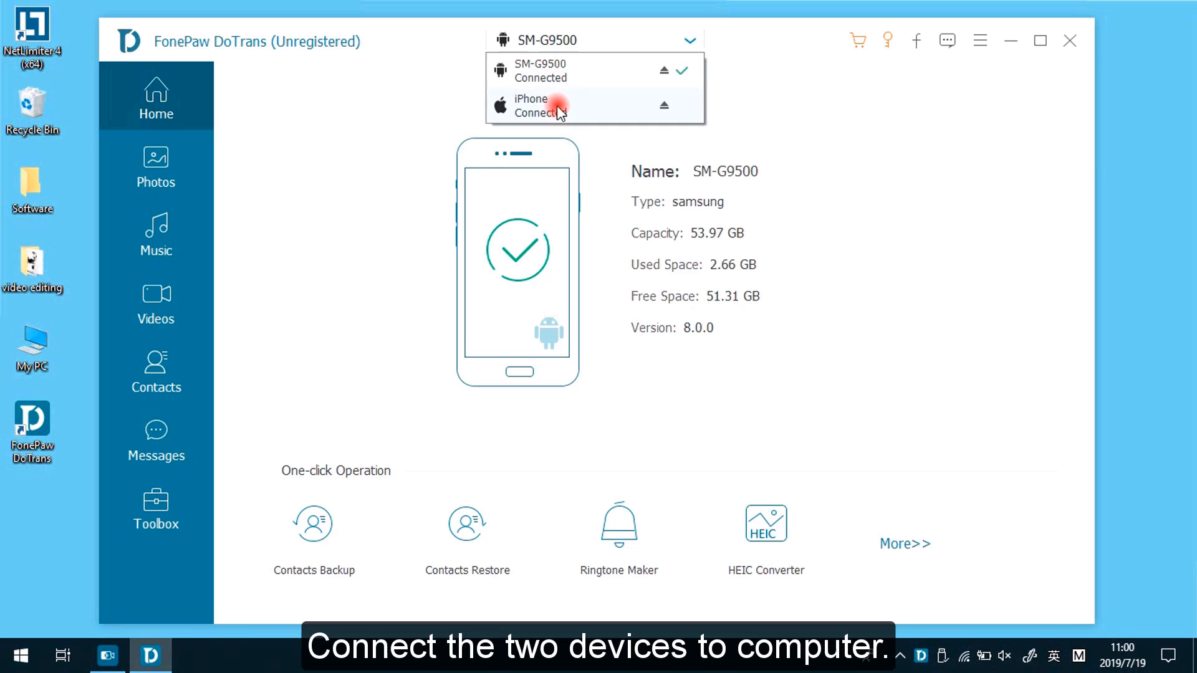
left_click(530, 106)
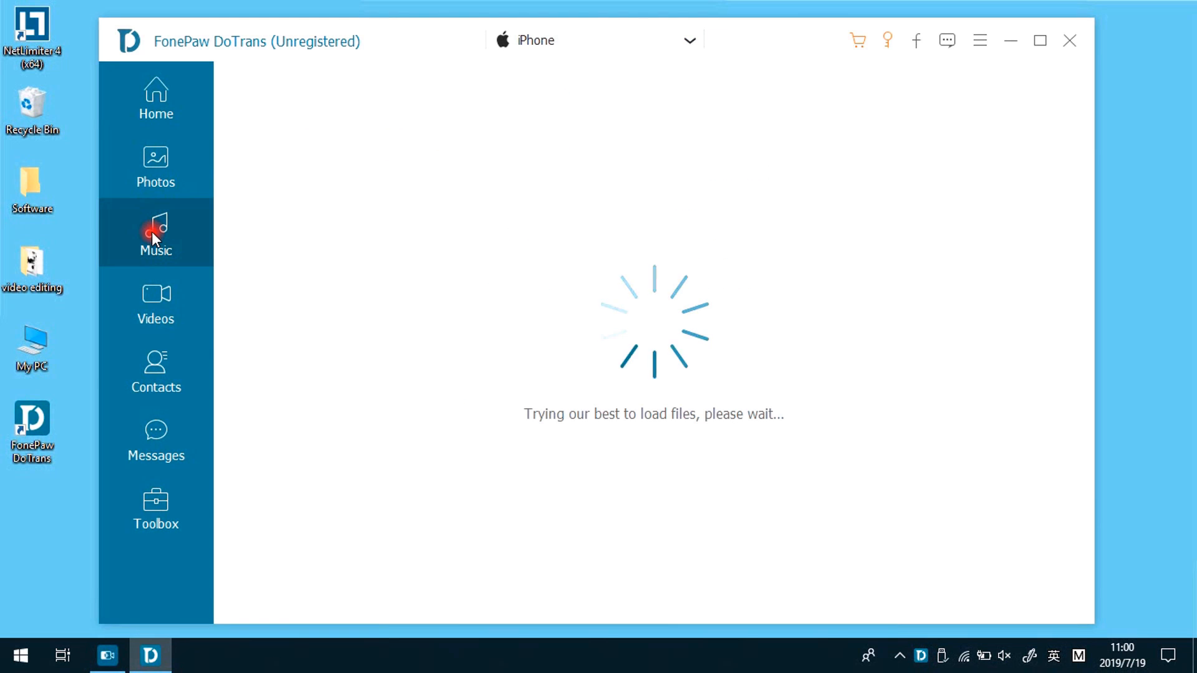
left_click(155, 232)
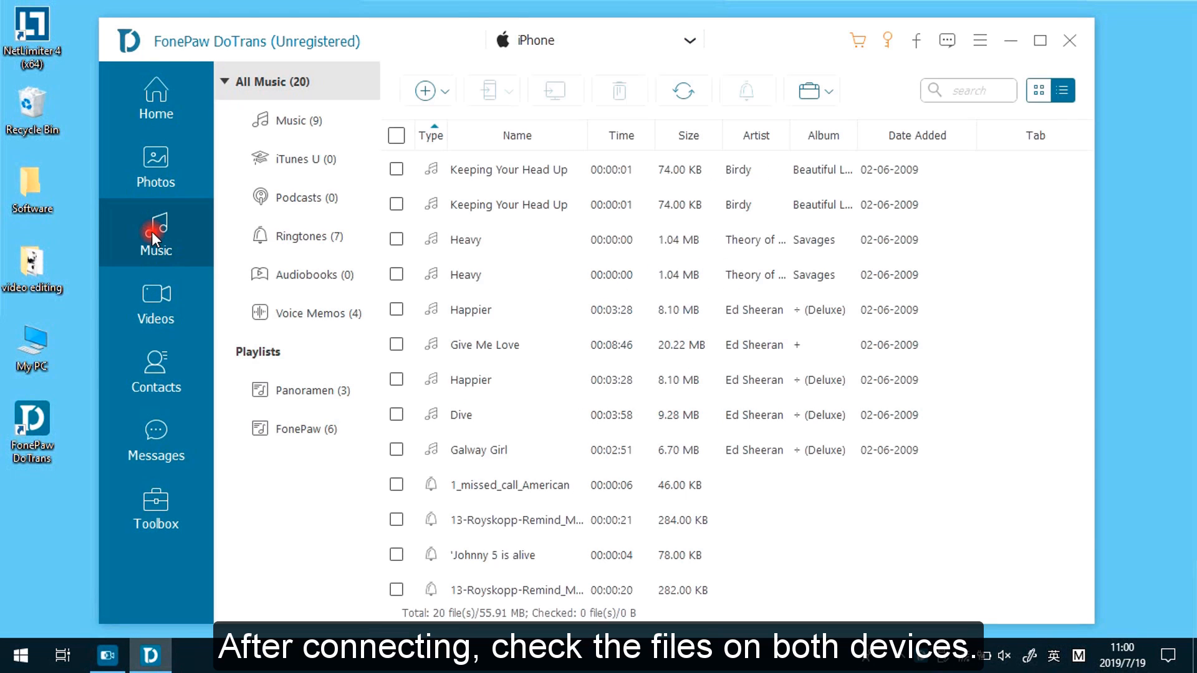
left_click(155, 302)
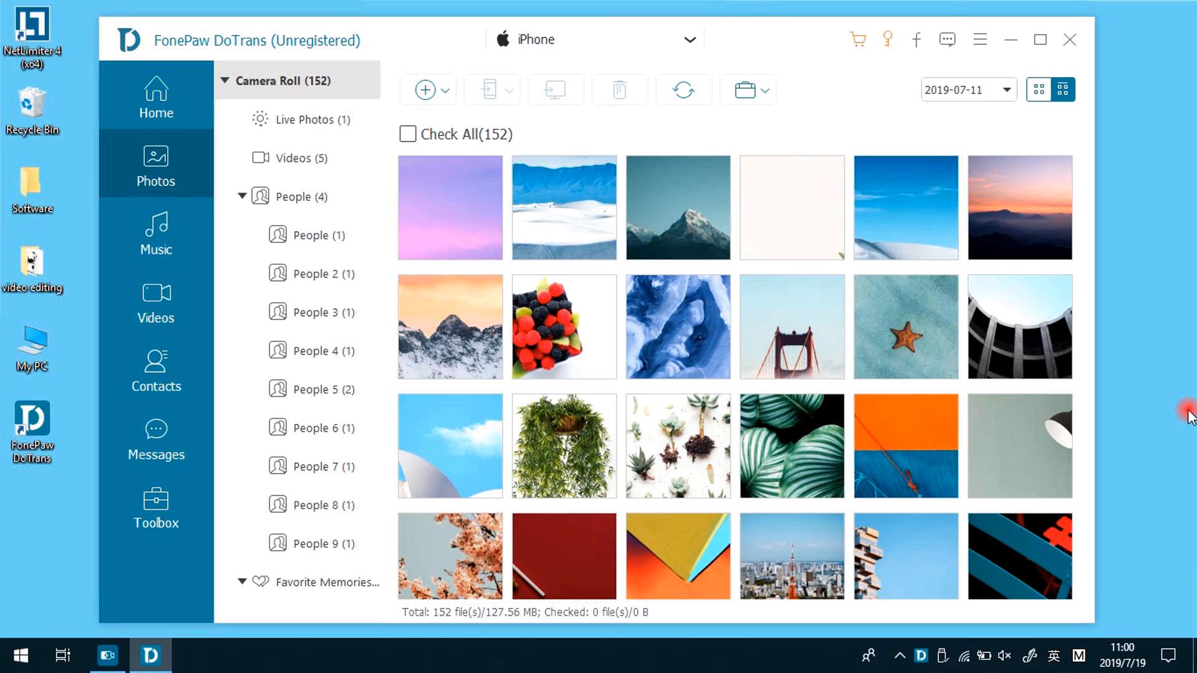
- Browse the SM-G9500's music library, then make the iPhone active again
left_click(603, 39)
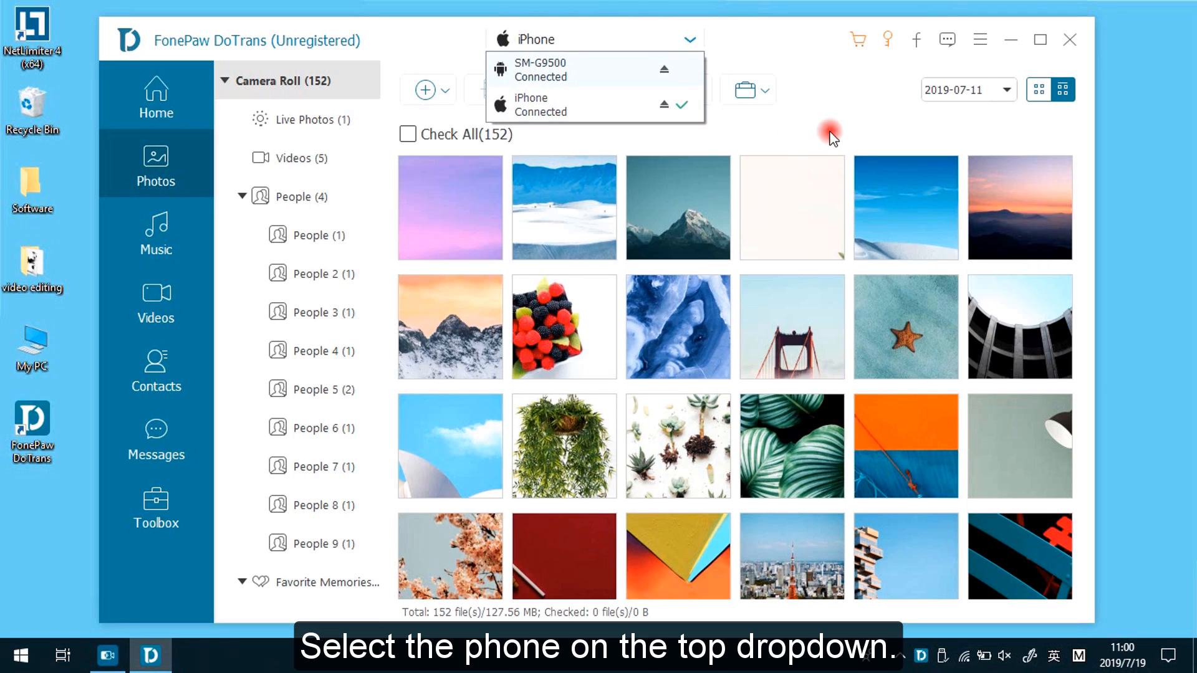
left_click(540, 68)
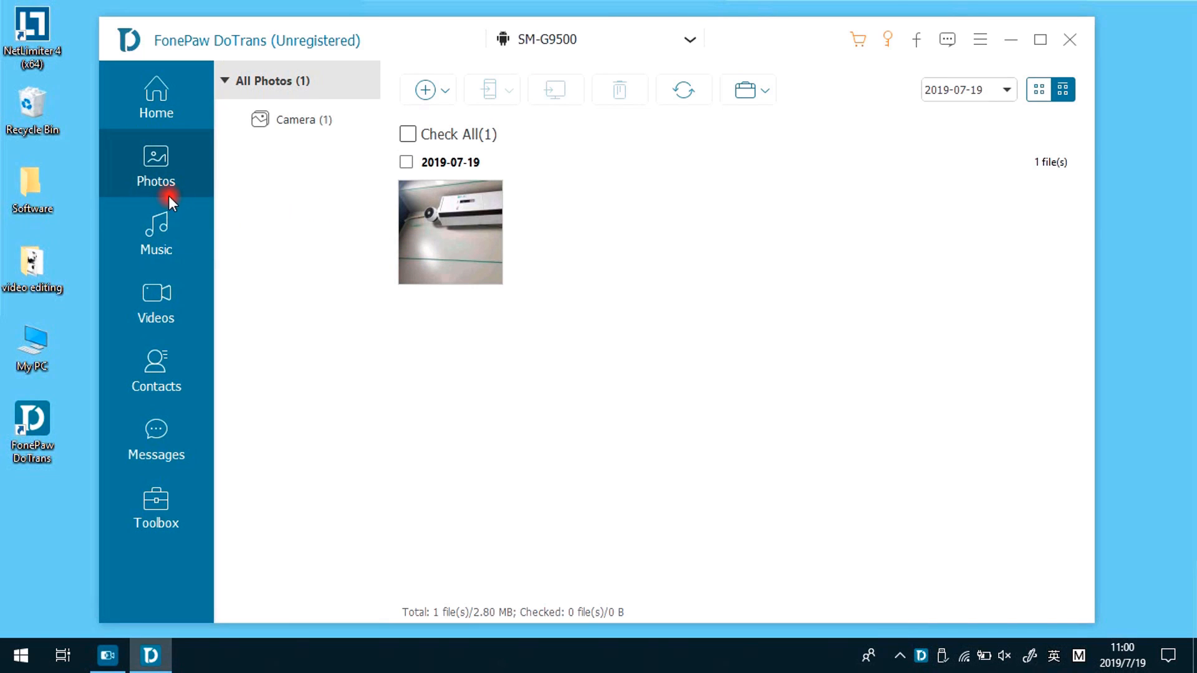
left_click(156, 229)
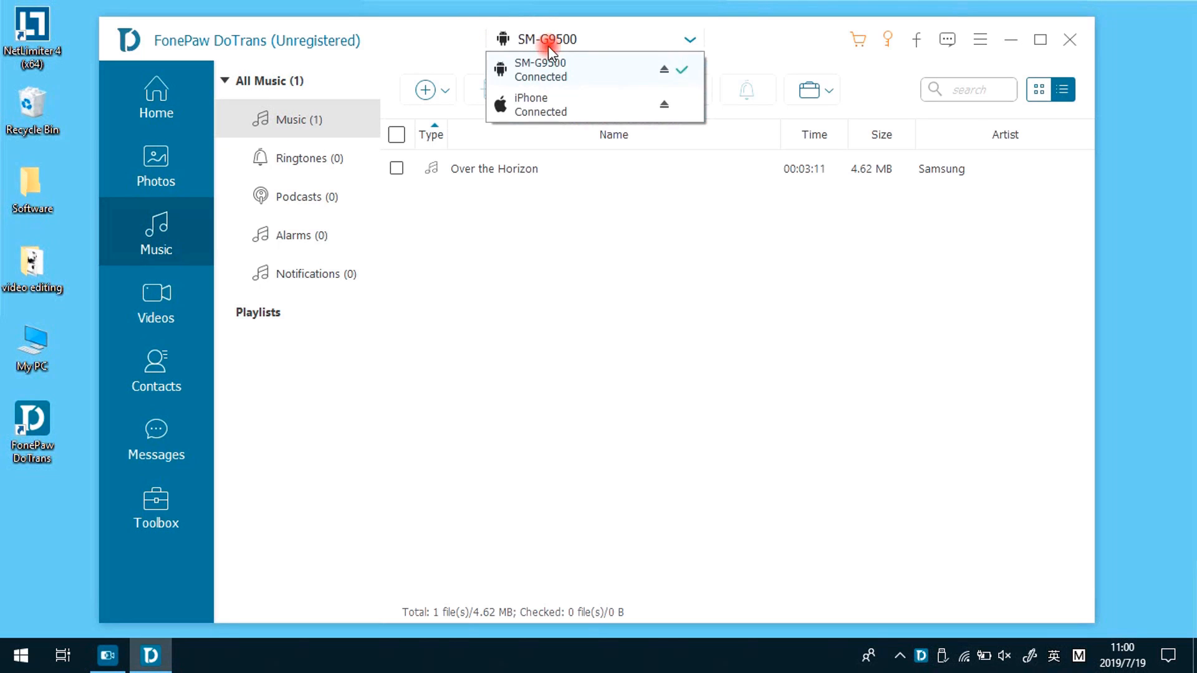
left_click(530, 105)
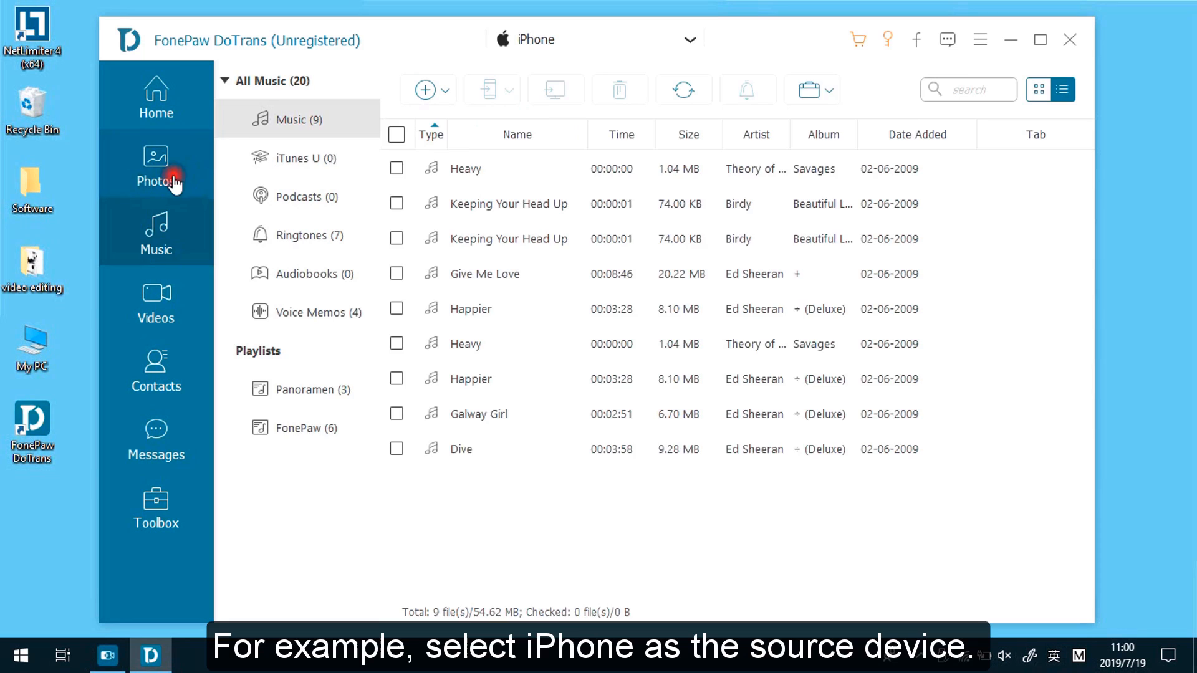
- Preview iPhone photos and export IMG_0157.JPG to the SM-G9500 under the trial
left_click(156, 164)
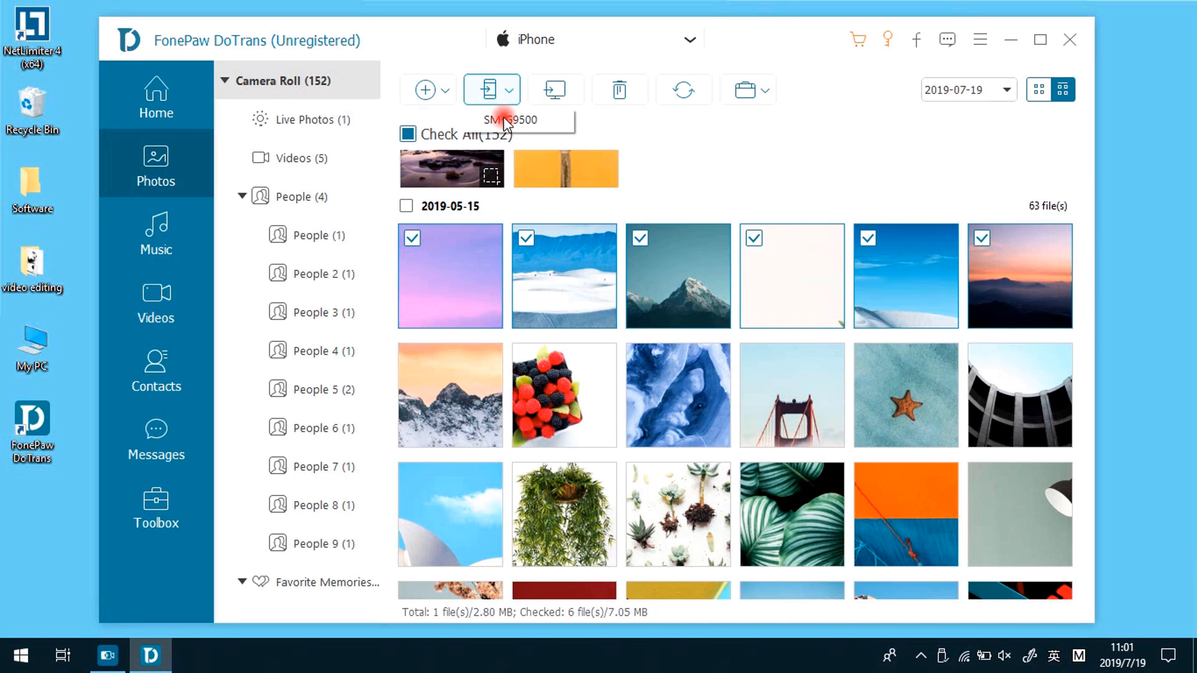
double_click(678, 275)
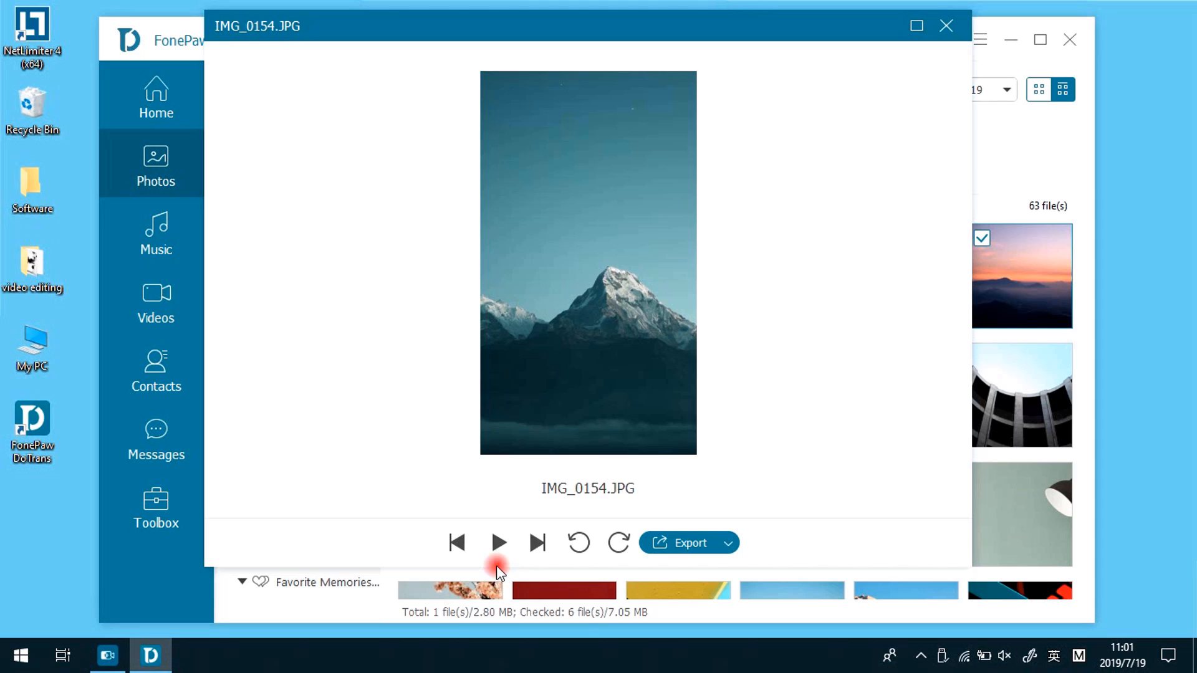
left_click(537, 543)
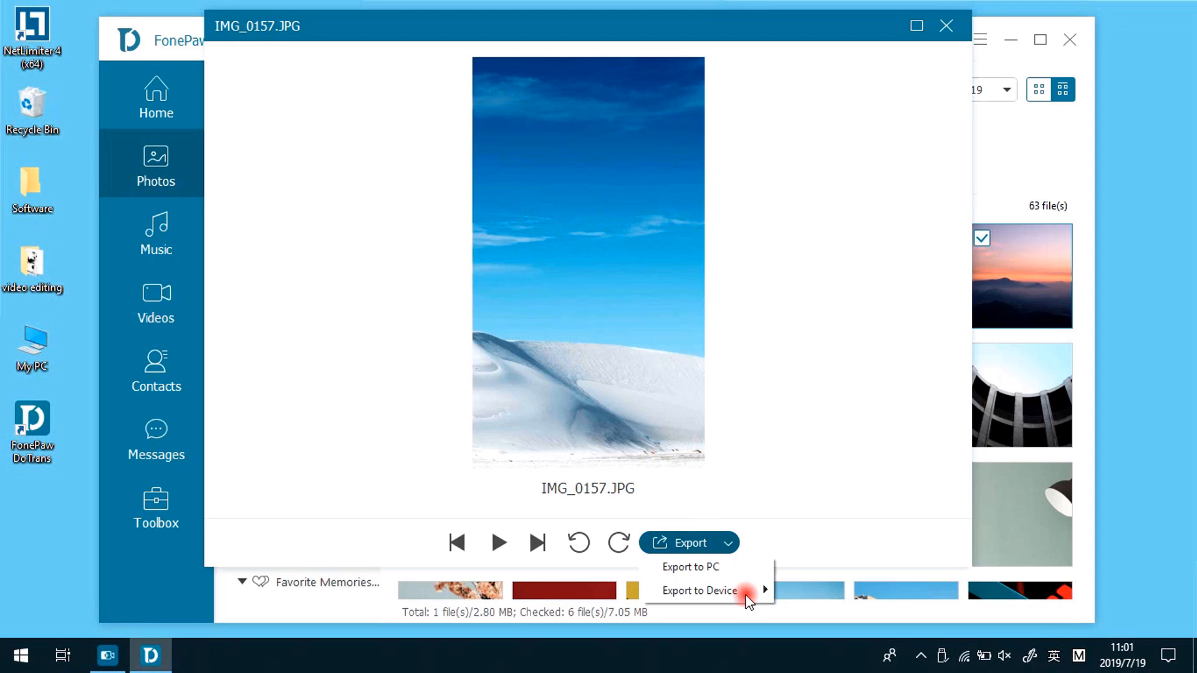
left_click(698, 591)
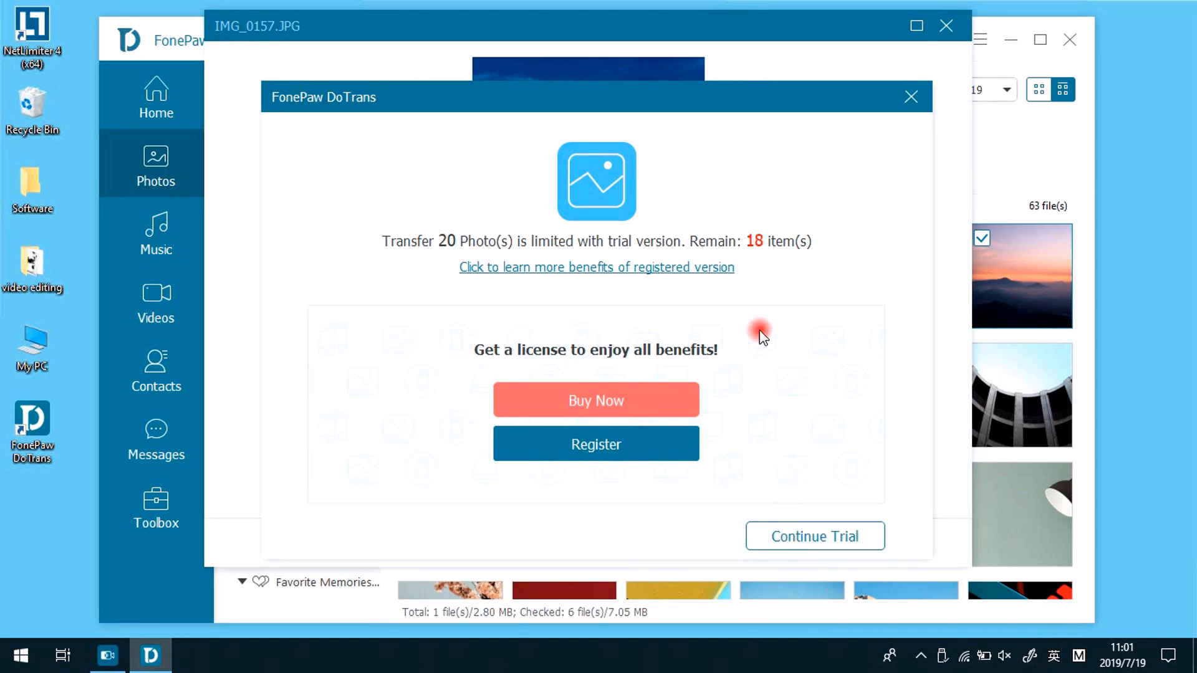
left_click(814, 536)
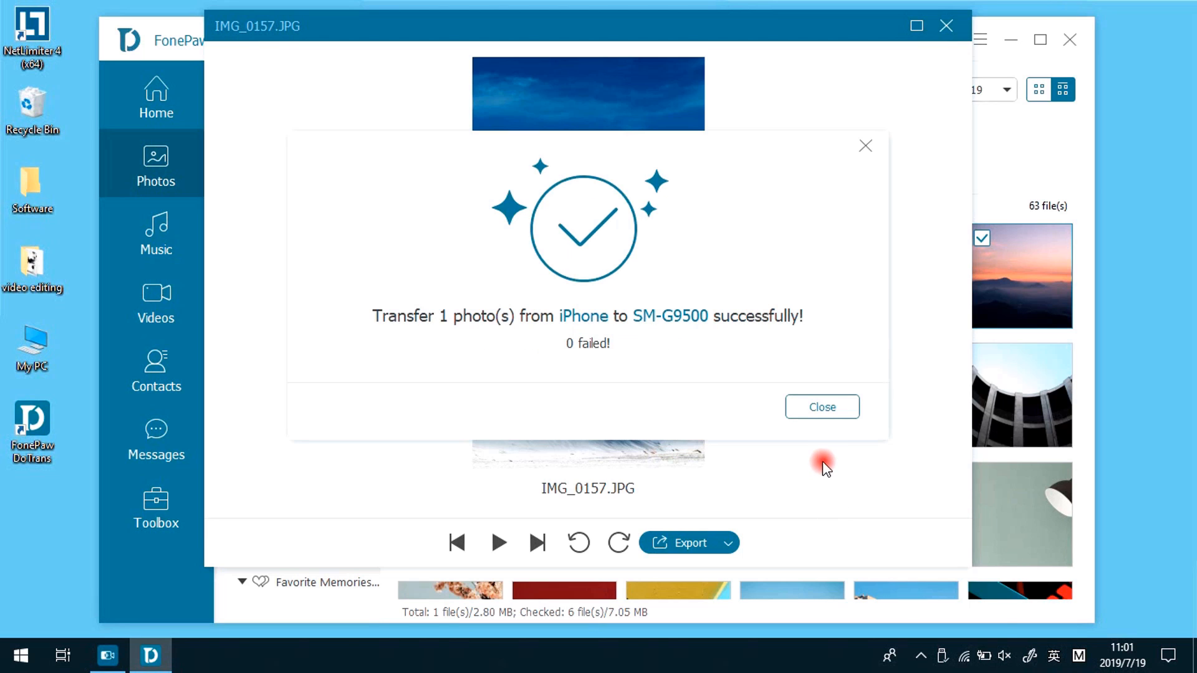
mouse_move(822, 407)
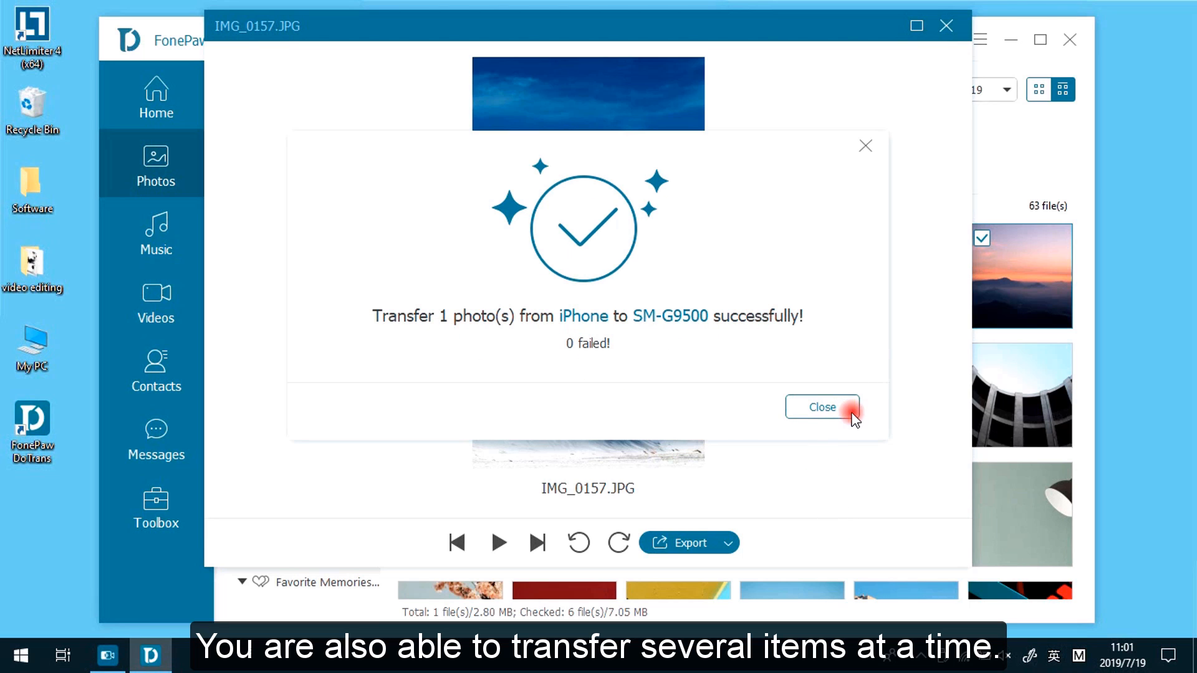
- Export the six checked iPhone photos to the SM-G9500 and dismiss the success messages
left_click(822, 407)
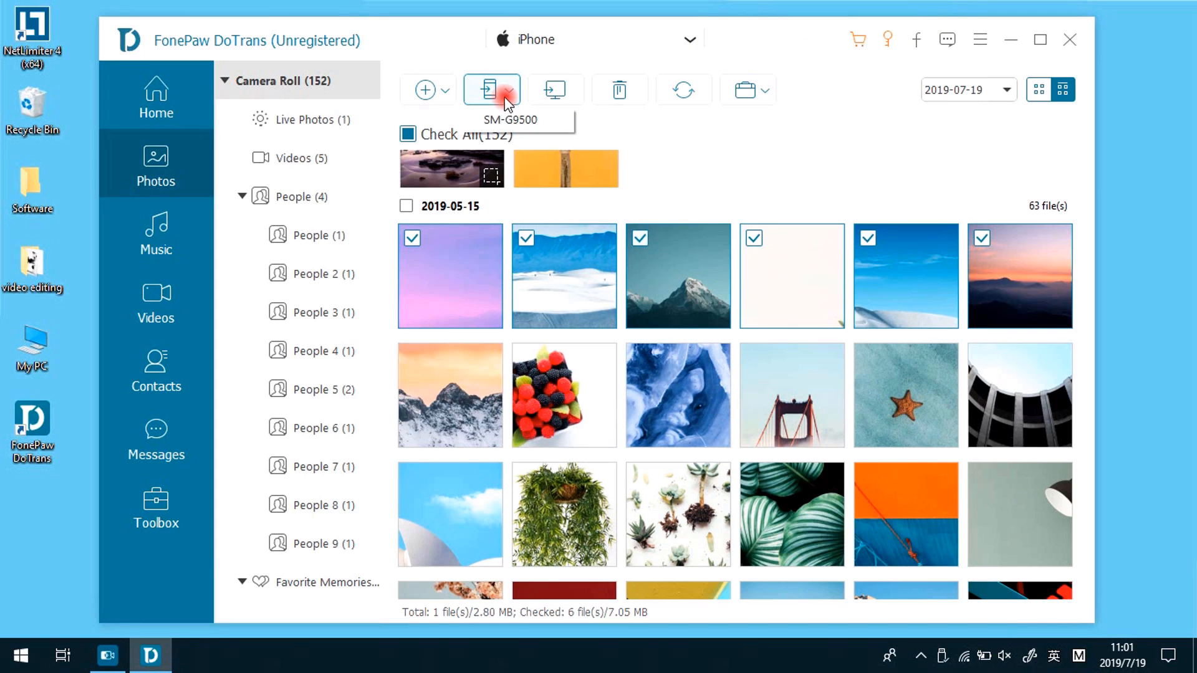
left_click(492, 89)
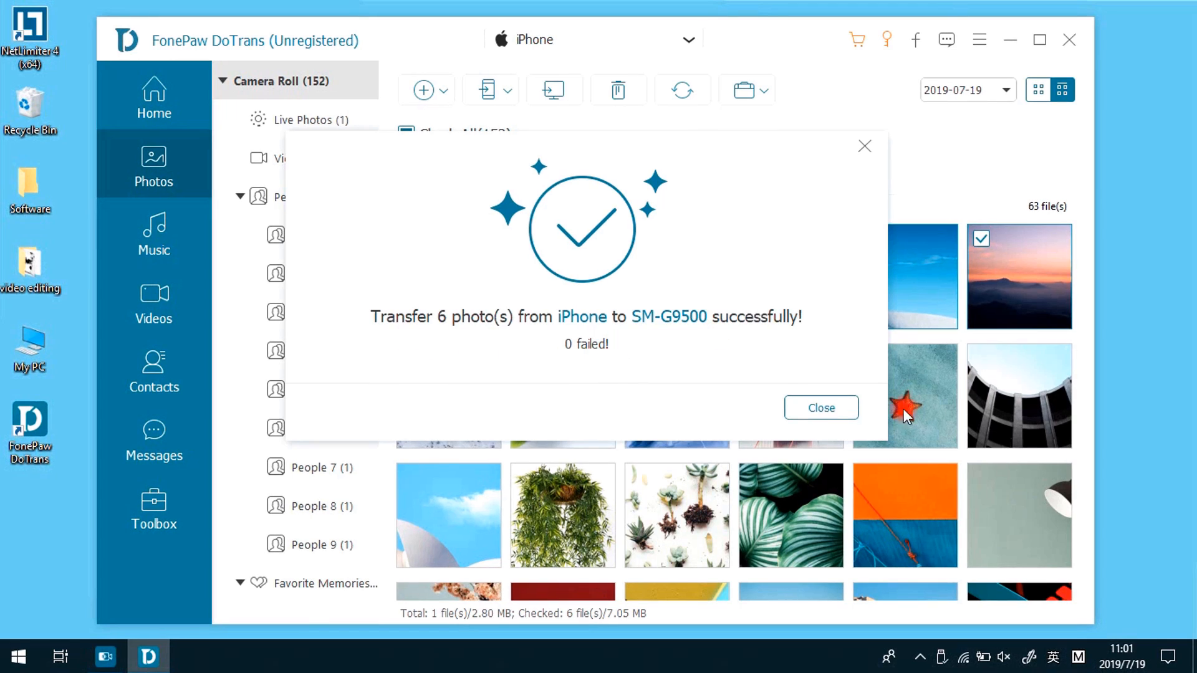
left_click(820, 407)
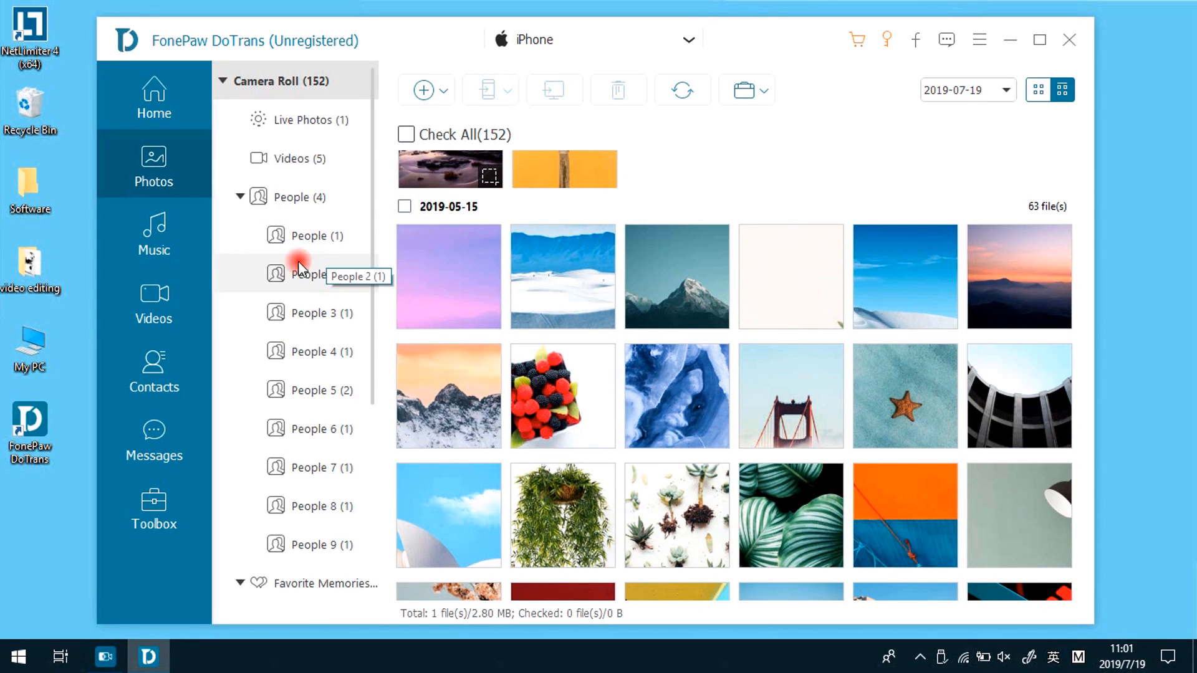
- Export the ringtone 13-Royskopp-Remind_Me ring to the SM-G9500 under the trial
left_click(152, 232)
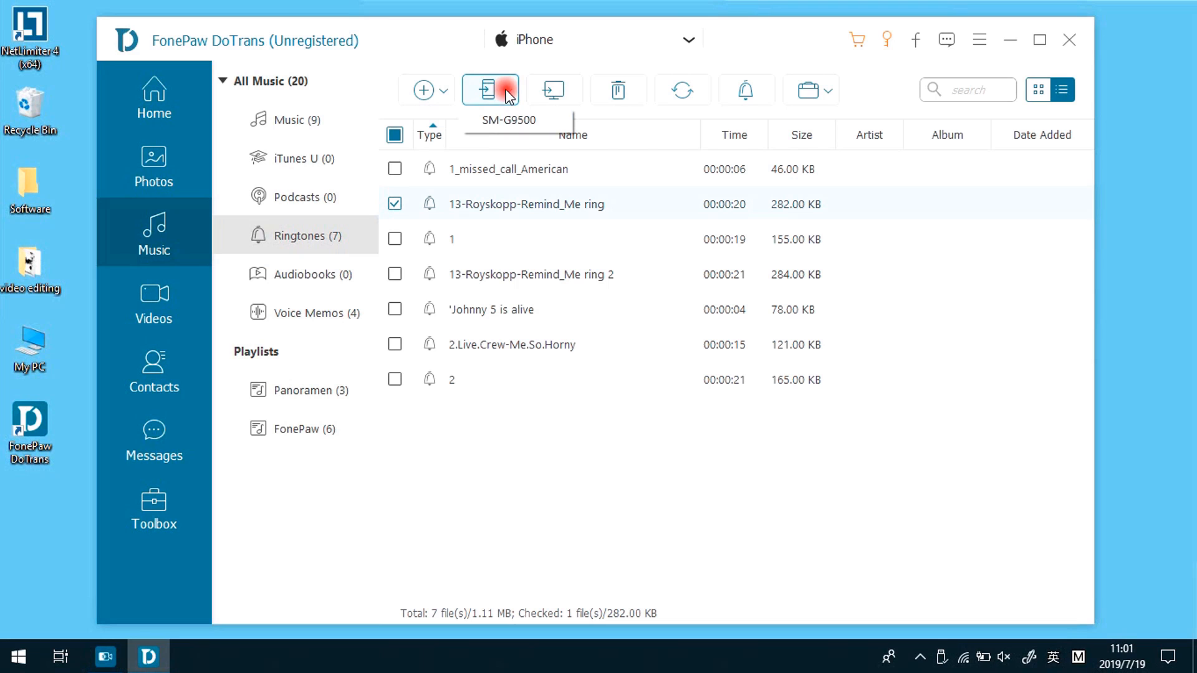
left_click(490, 89)
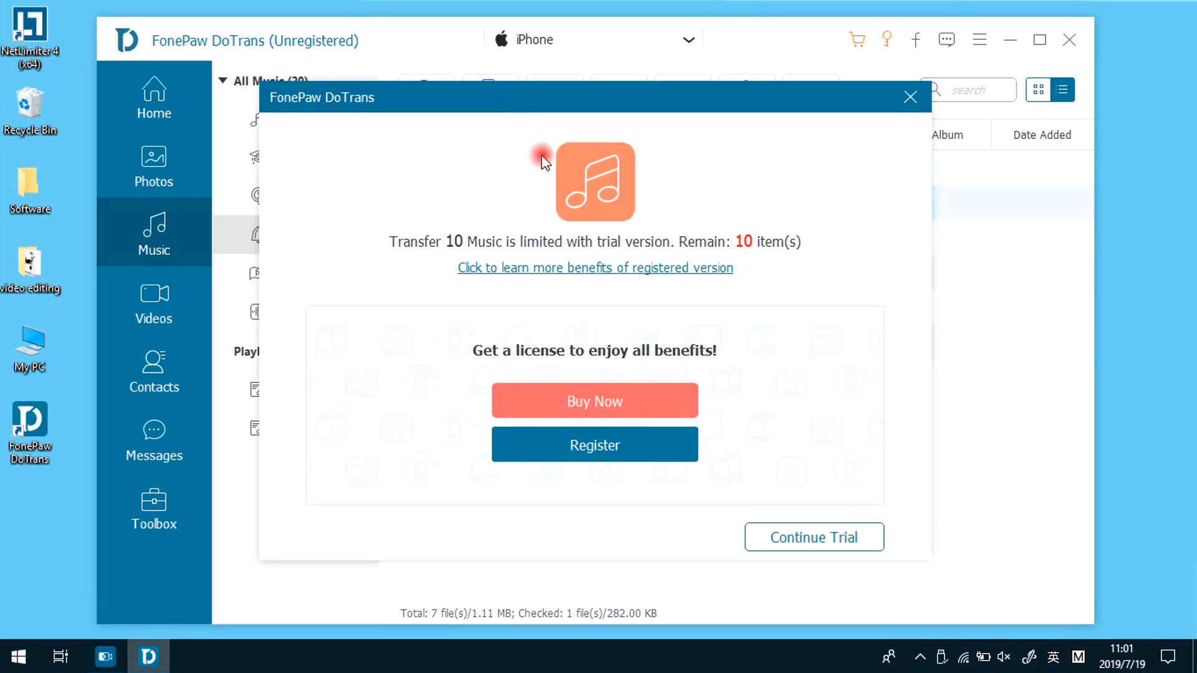
left_click(813, 536)
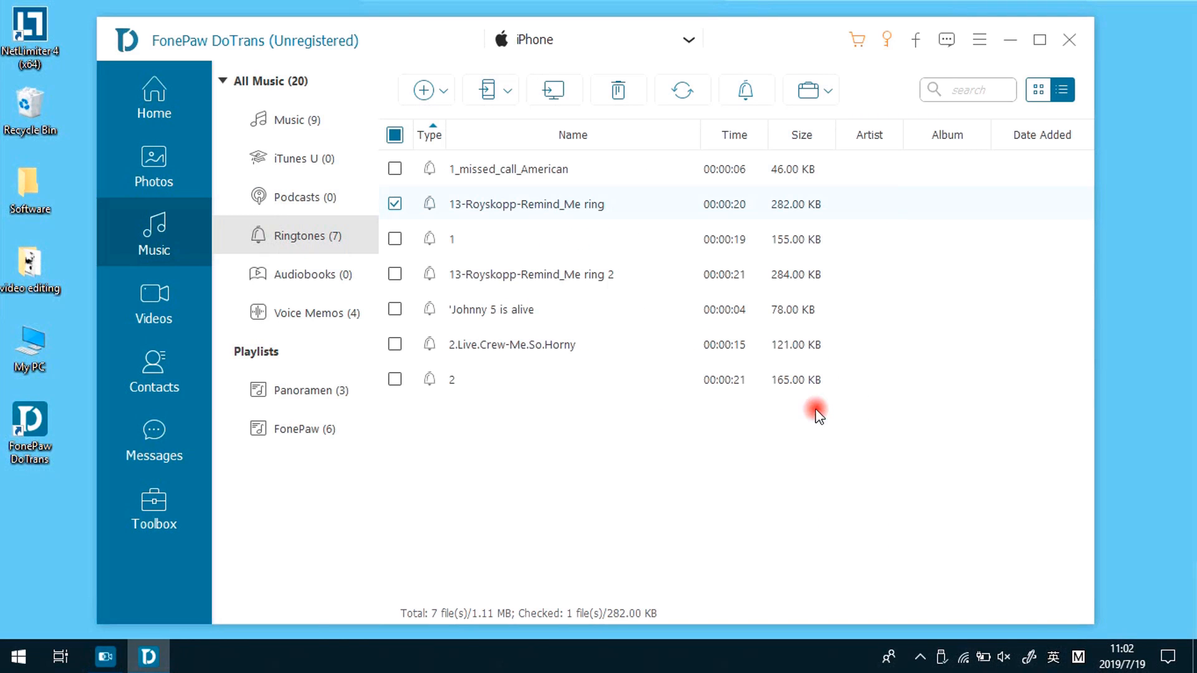
- Send the iPhone video IMG_1151 from Videos to the SM-G9500
left_click(152, 299)
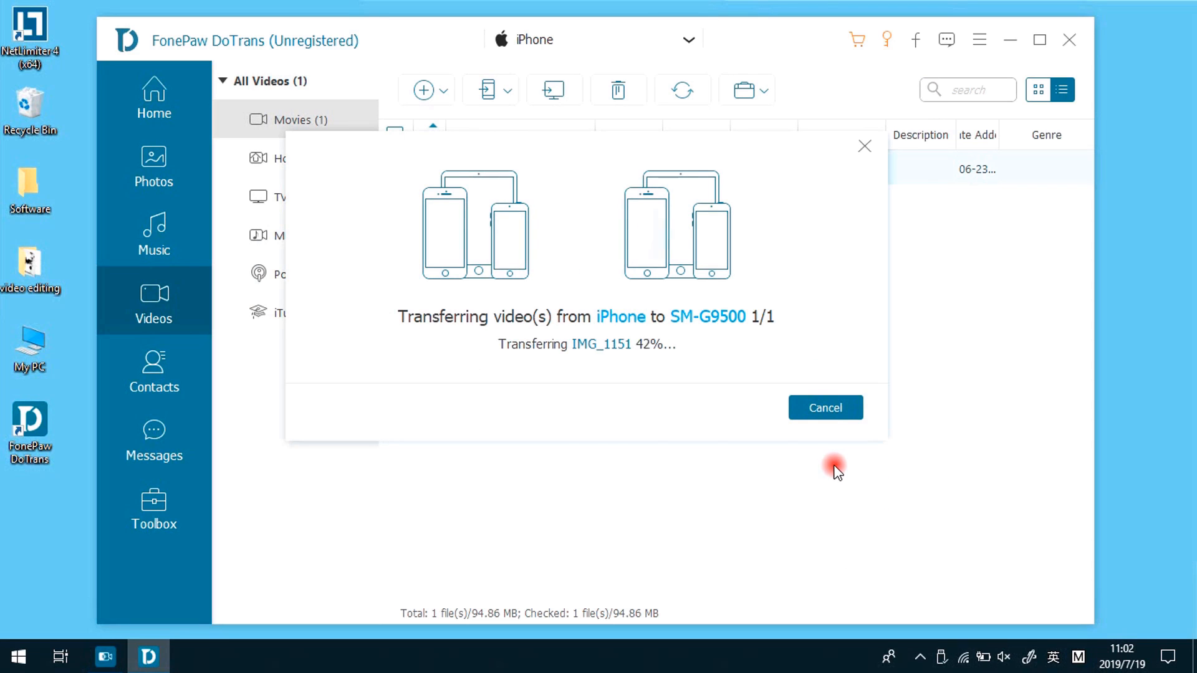
mouse_move(497, 402)
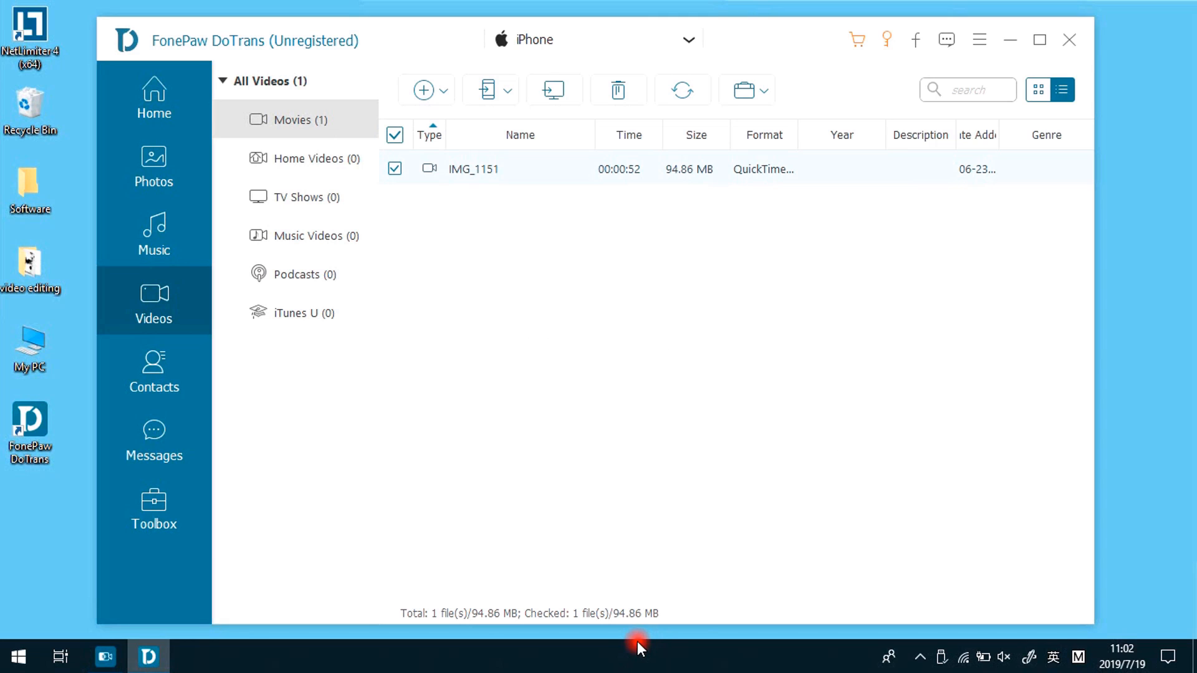
left_click(160, 511)
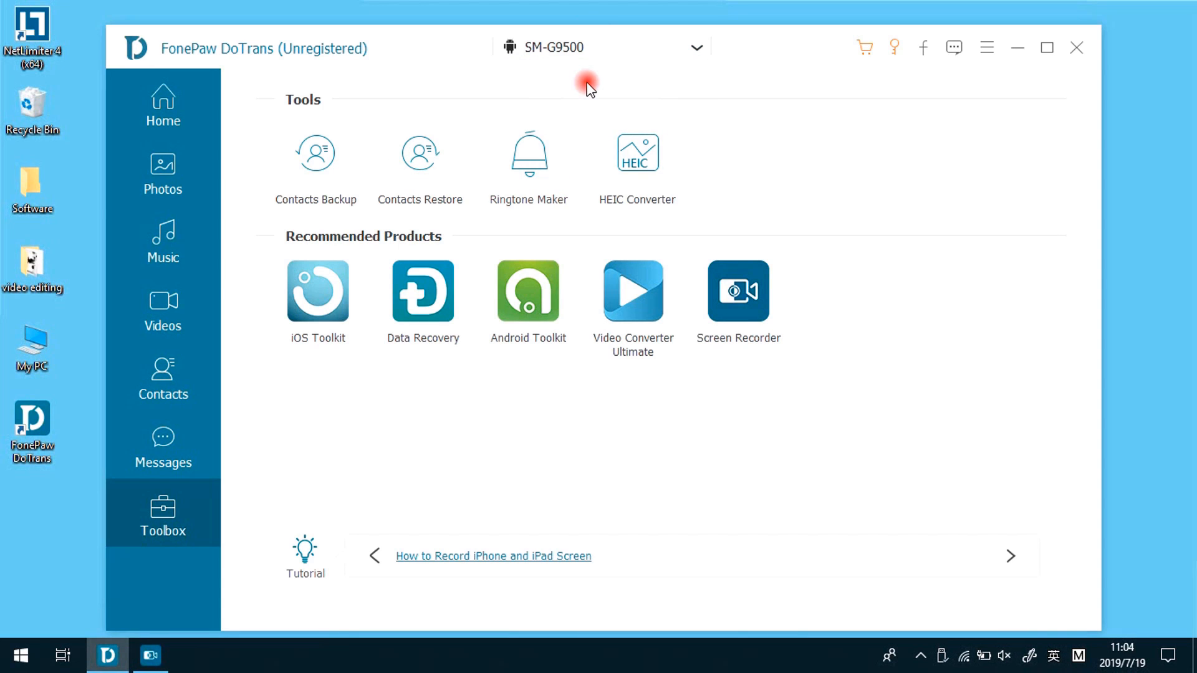
- View the eight received photos in the SM-G9500's library, then return to the iPhone
left_click(162, 172)
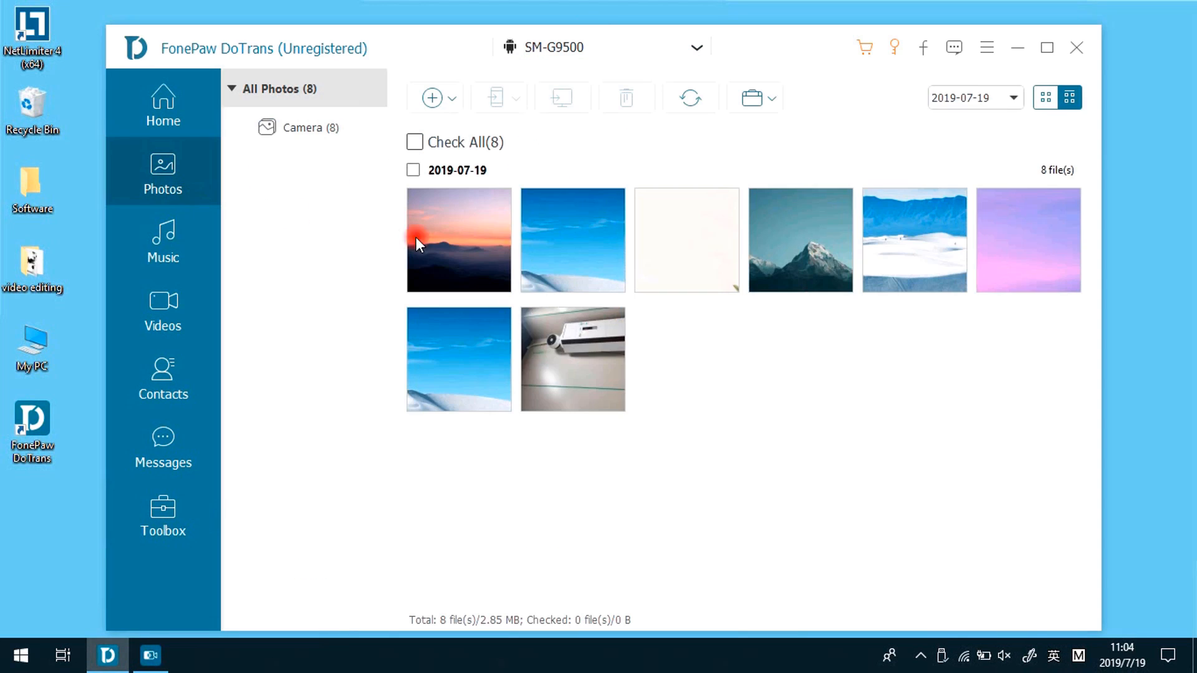
left_click(162, 516)
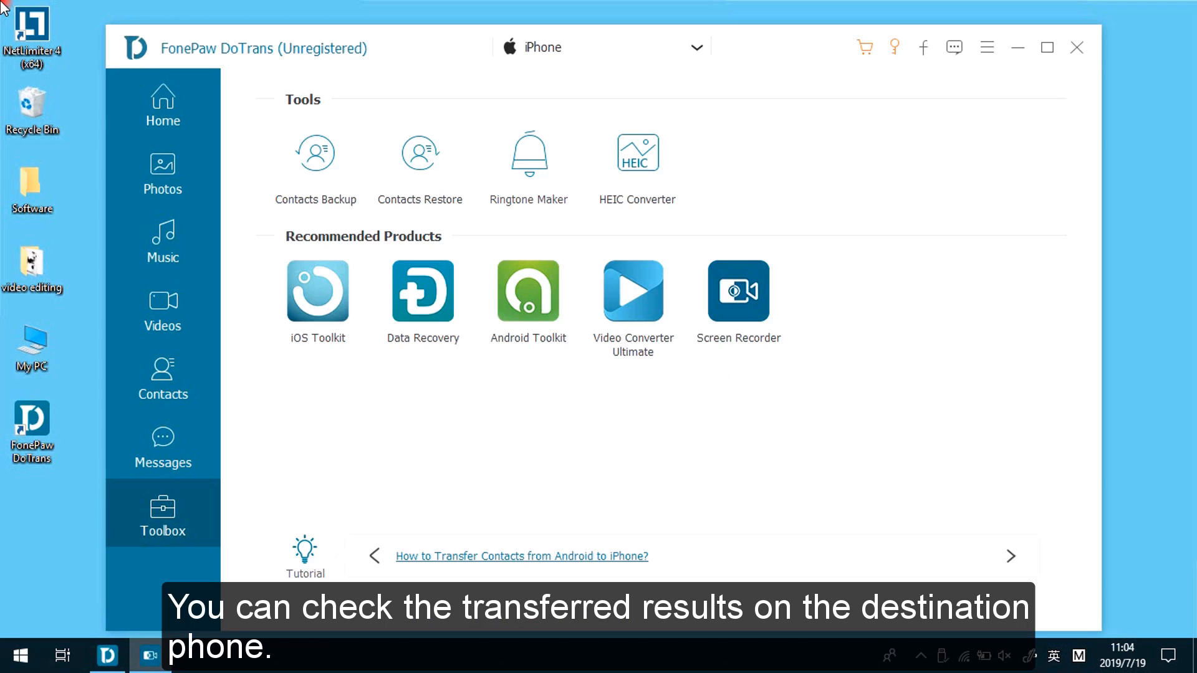